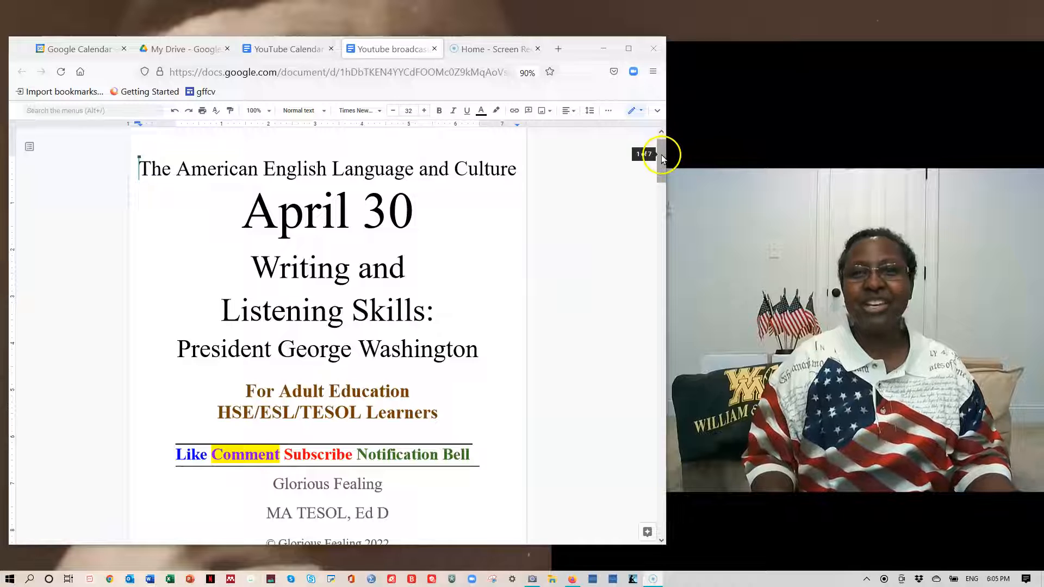
scroll("down", 3)
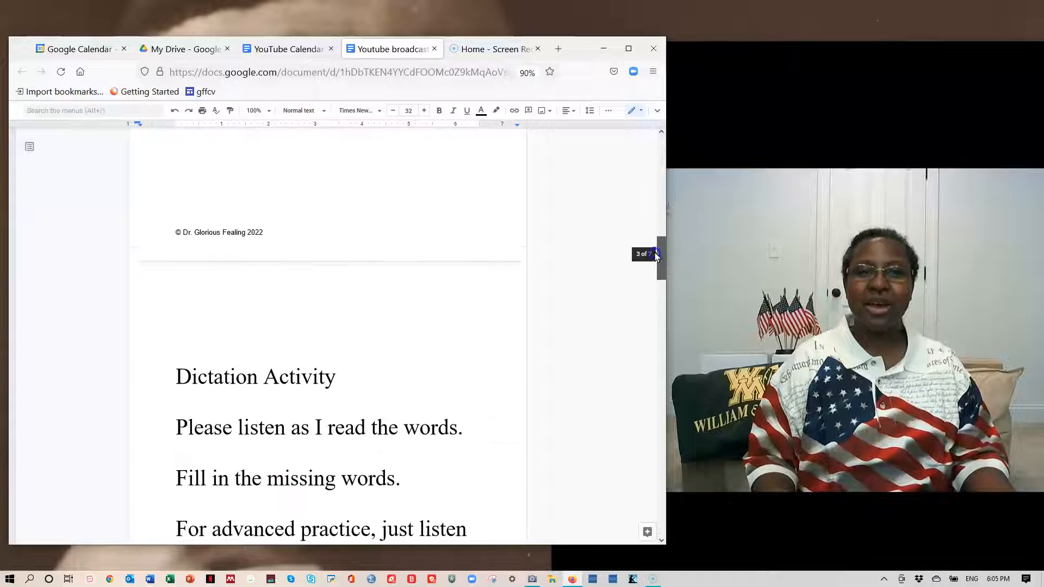
scroll("down", 3)
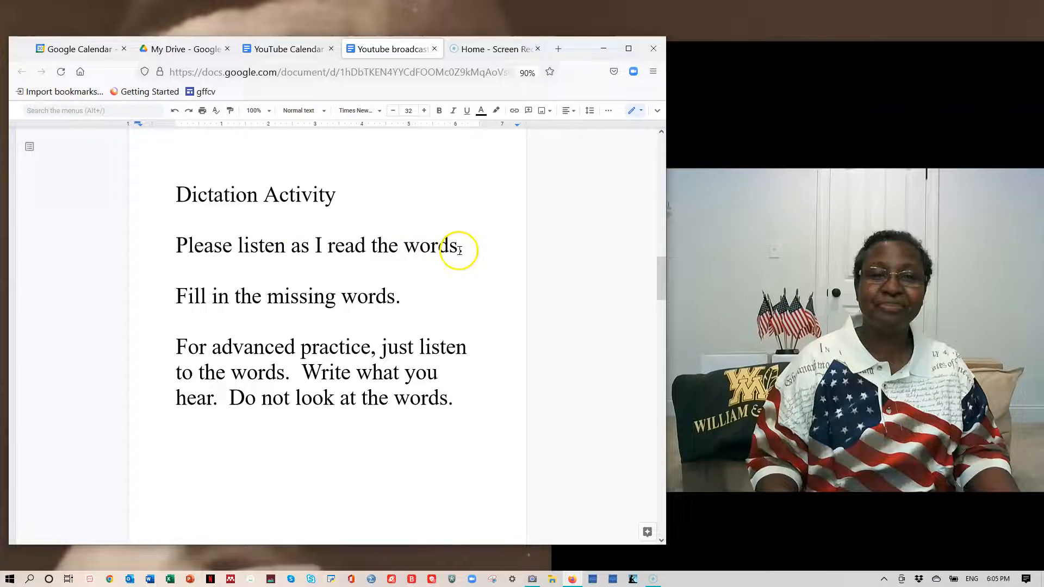
mouse_move(342, 296)
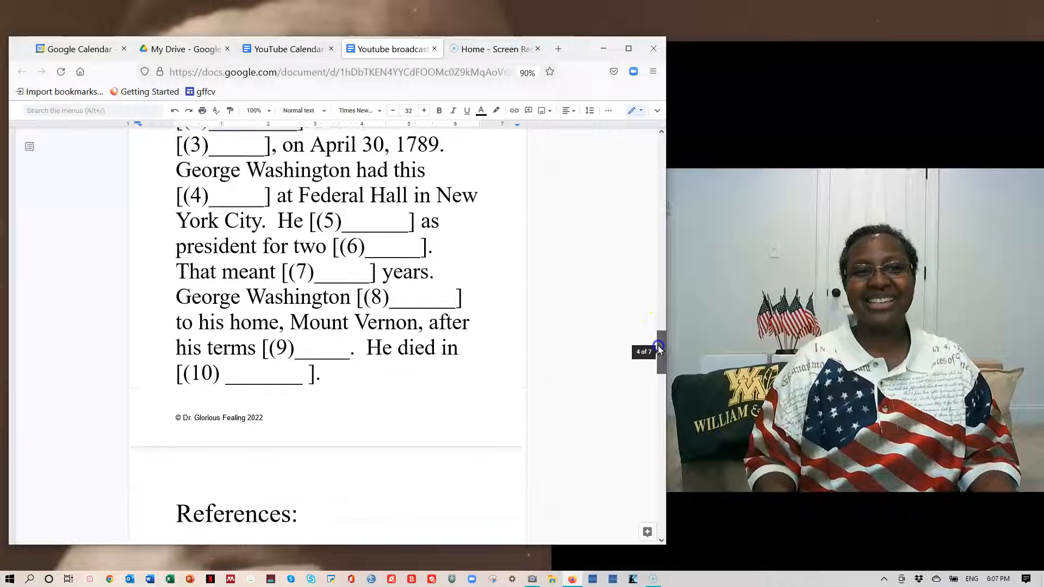
scroll("down", 3)
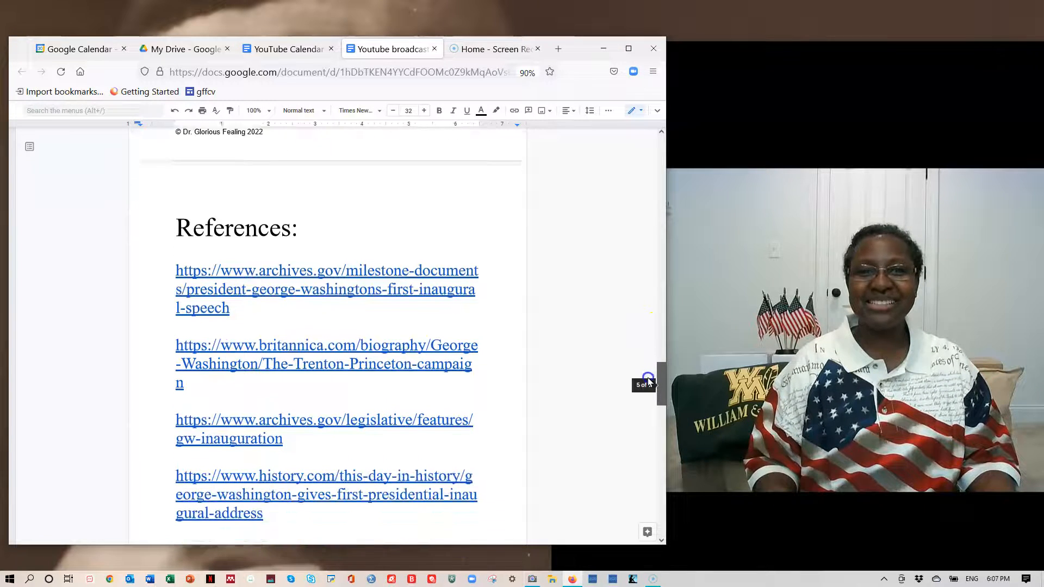
scroll("down", 3)
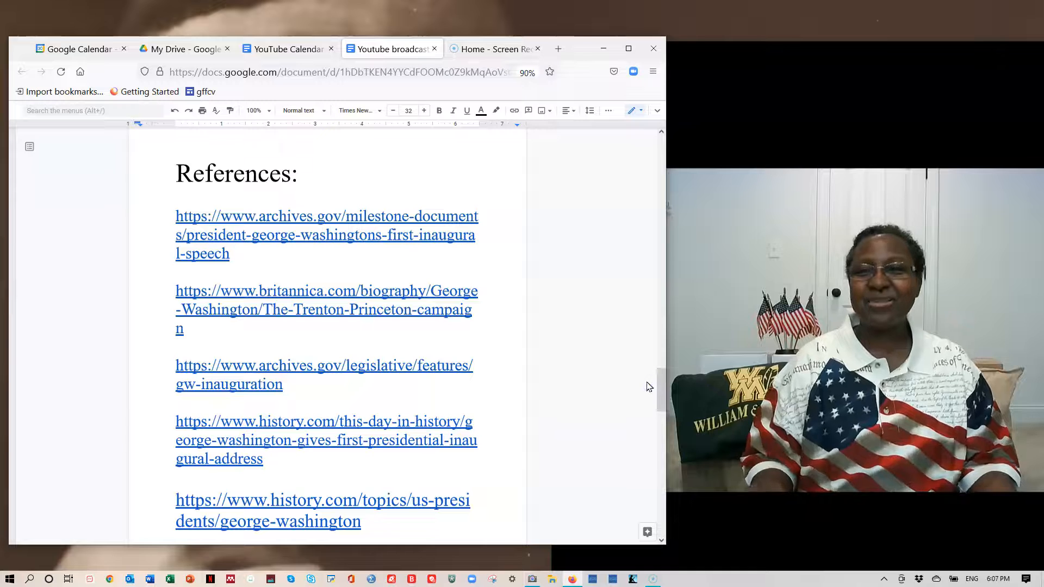